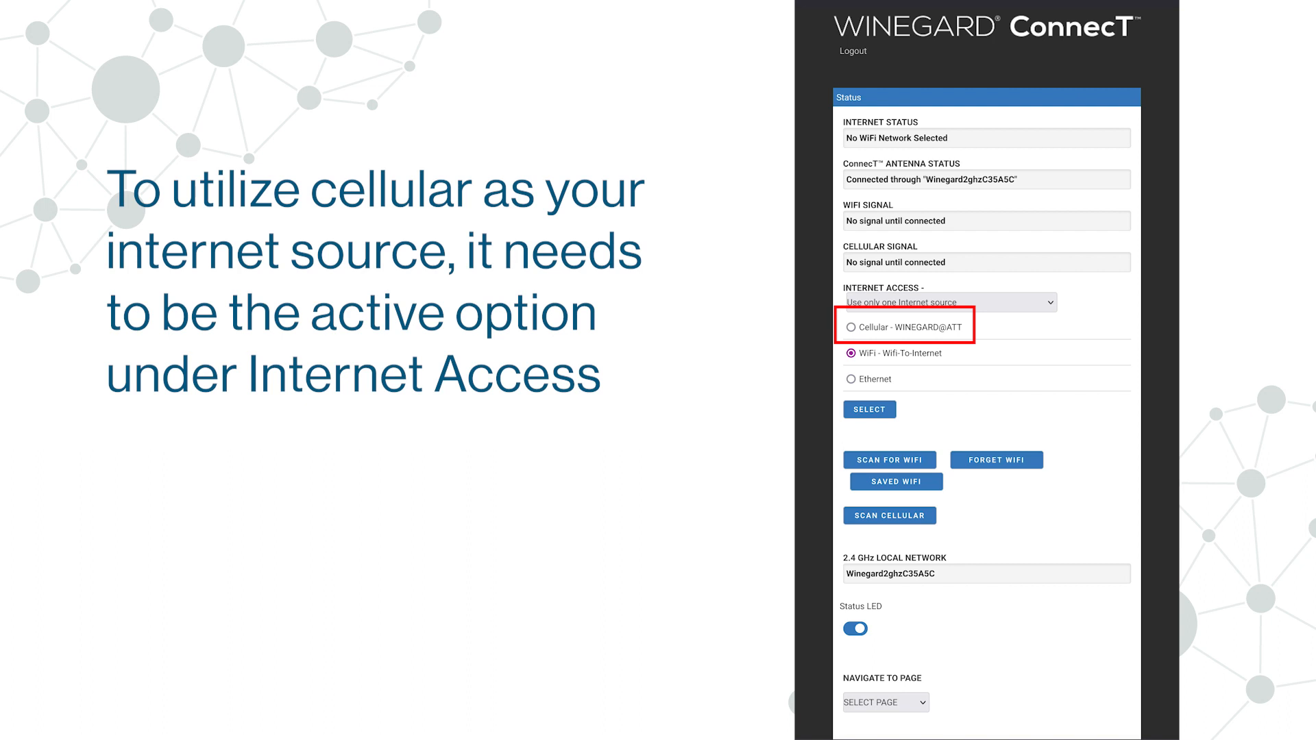
Step: Choose Cellular - WINEGARD@ATT as the Internet Access source
{"action": "left_click", "coordinate": [850, 327]}
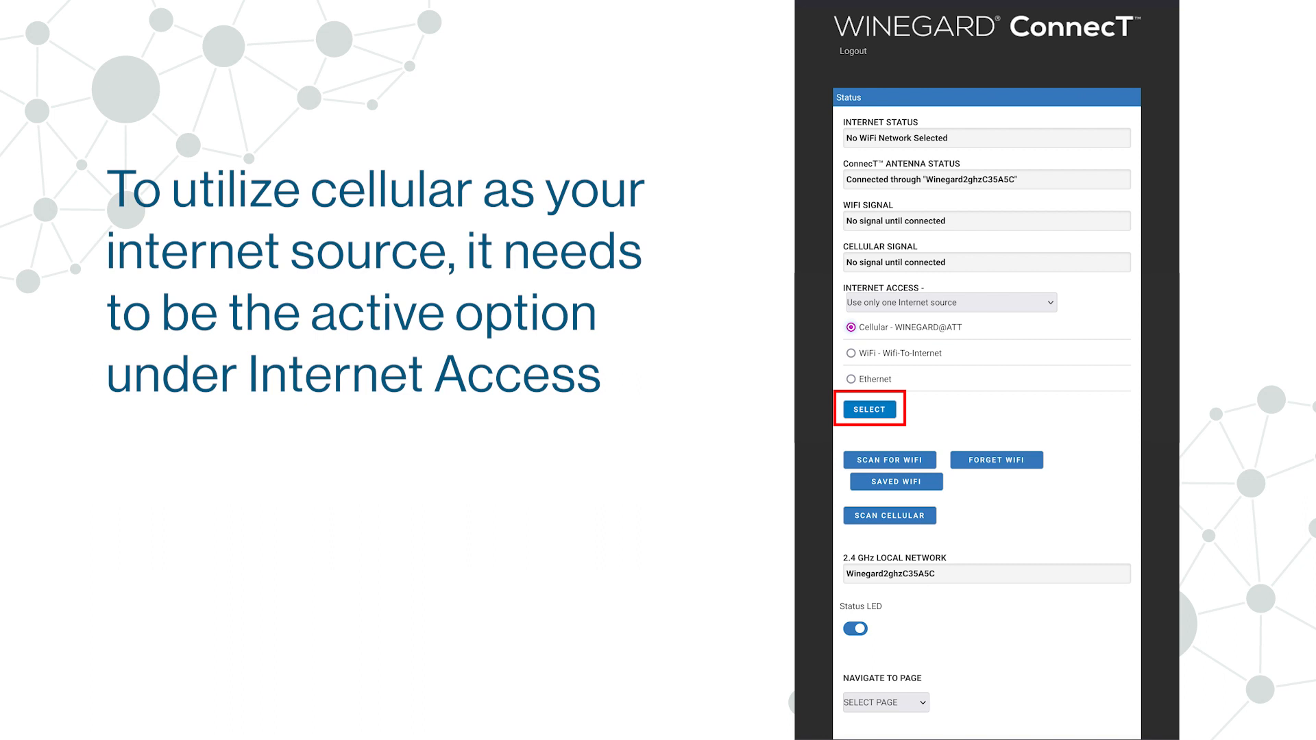
Step: Confirm the Cellular choice so the unit begins registering with the ConnecT data plan
{"action": "left_click", "coordinate": [870, 410]}
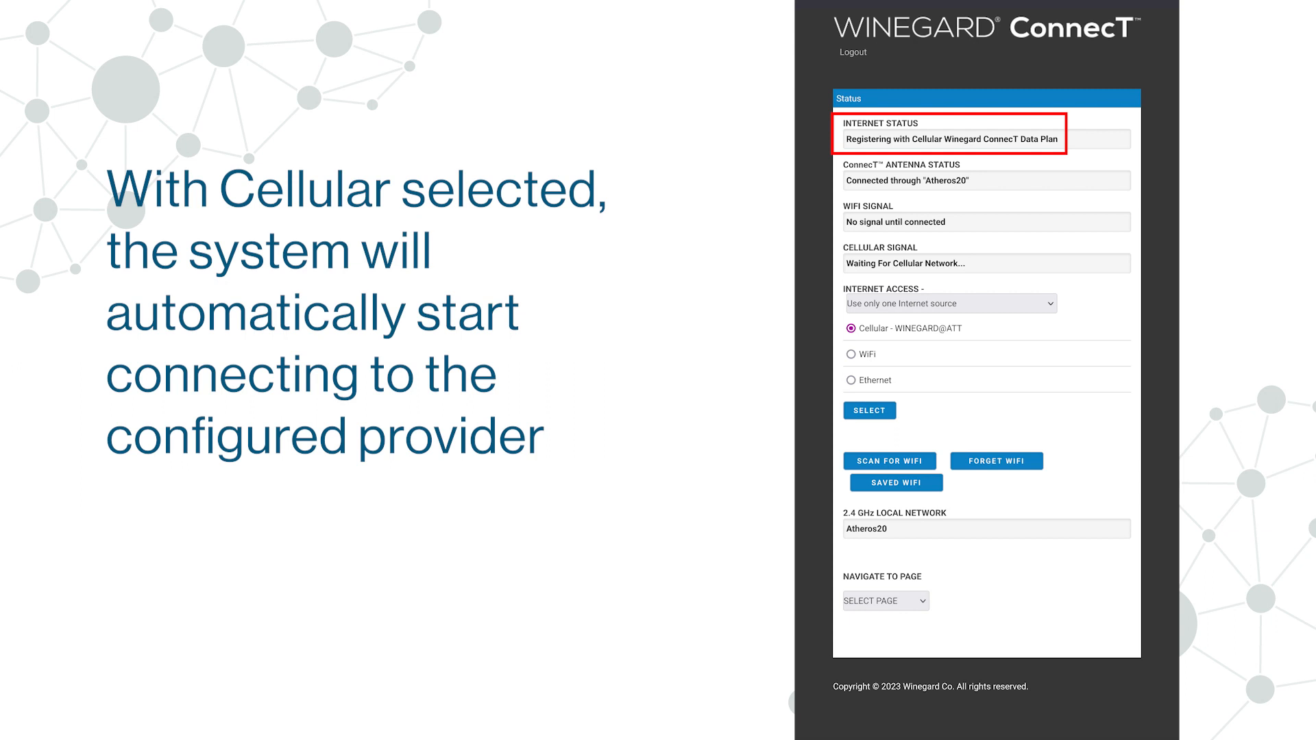